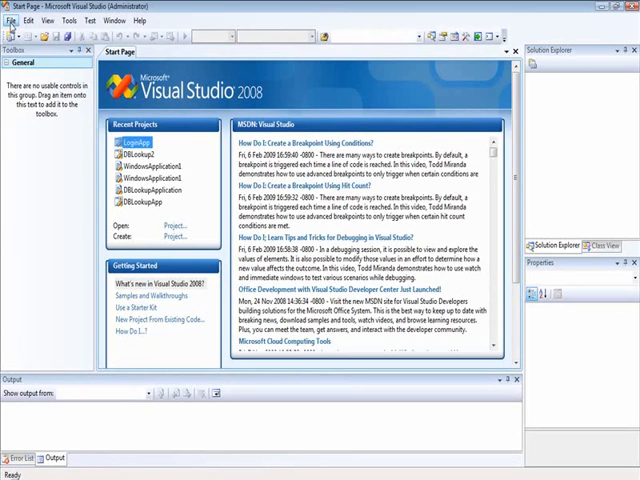
Create a new Visual Basic Windows Forms Application project named ValidationApp
click(13, 20)
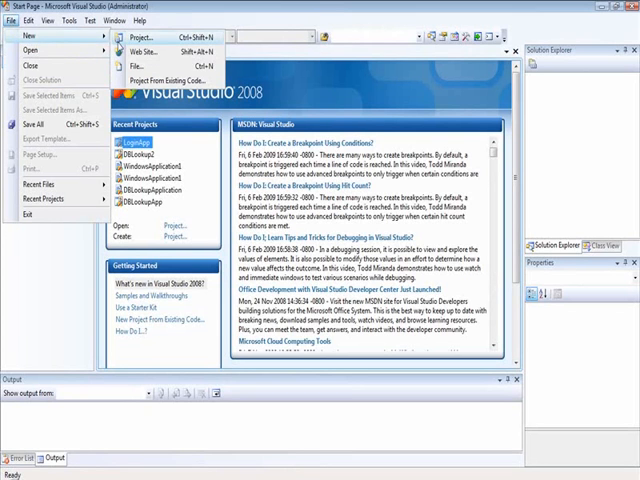
click(139, 37)
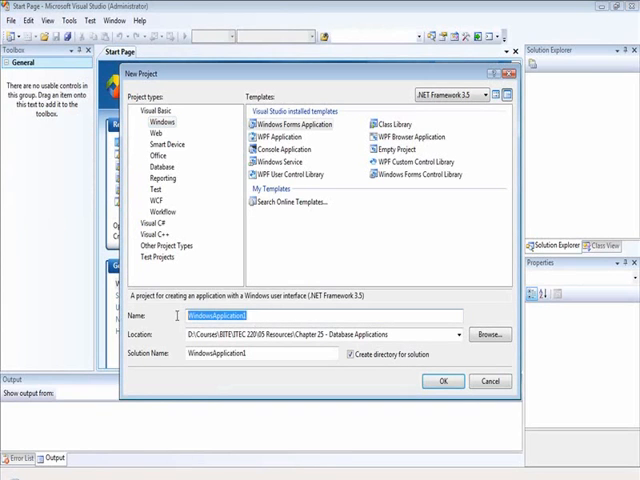
text(Validate)
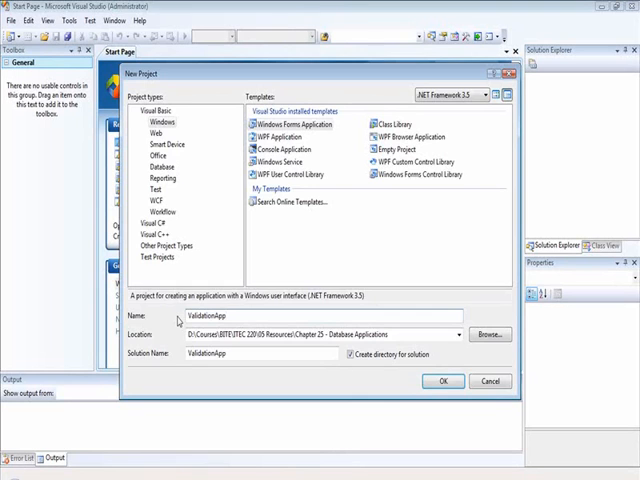
click(443, 381)
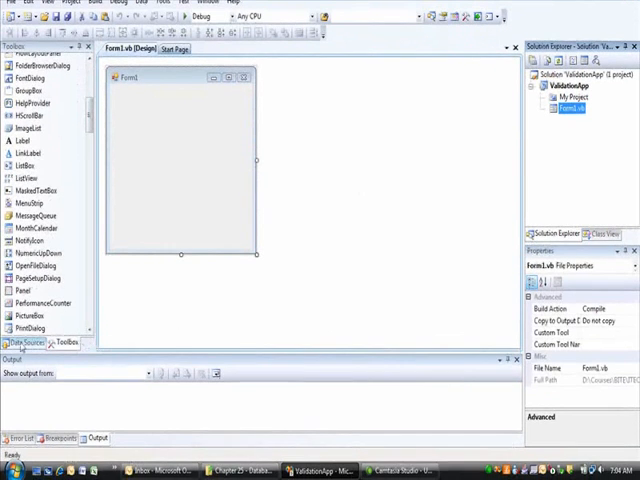
Add a CustomerDataSet database data source from Customer.mdb, including all tables
click(18, 343)
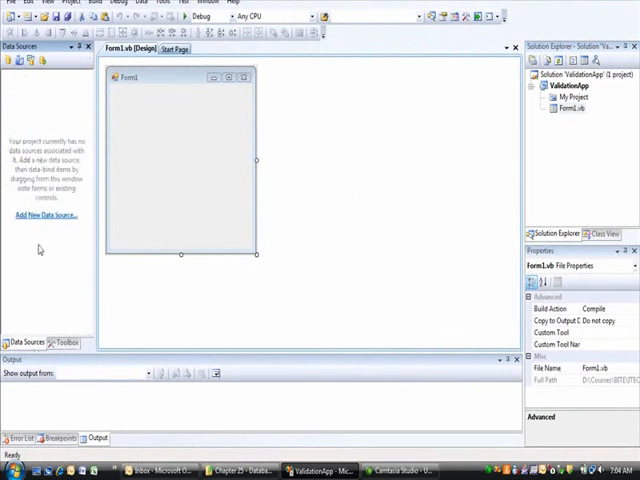
click(43, 215)
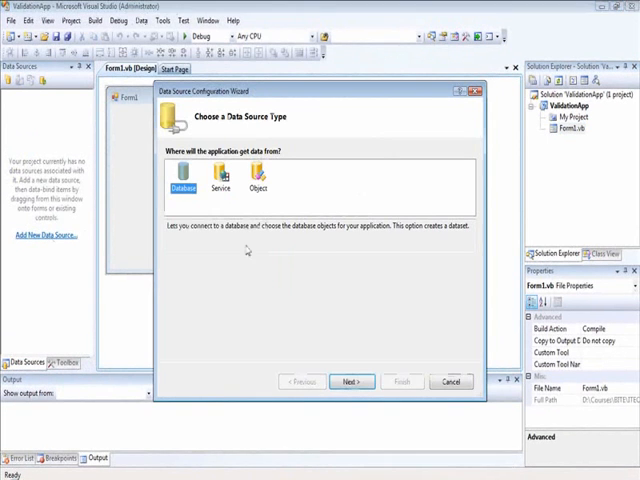
click(352, 381)
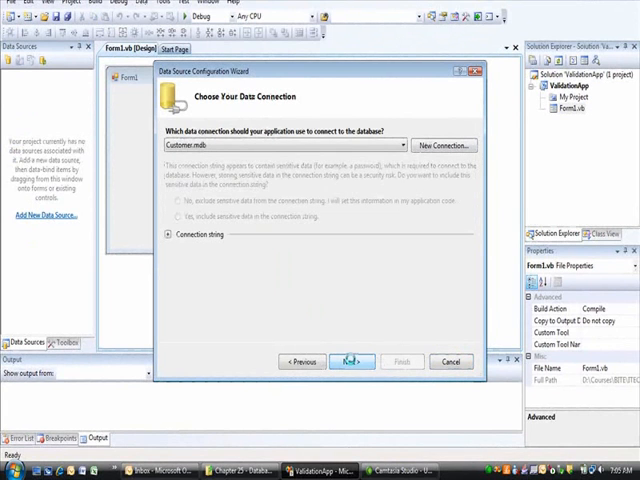
click(350, 361)
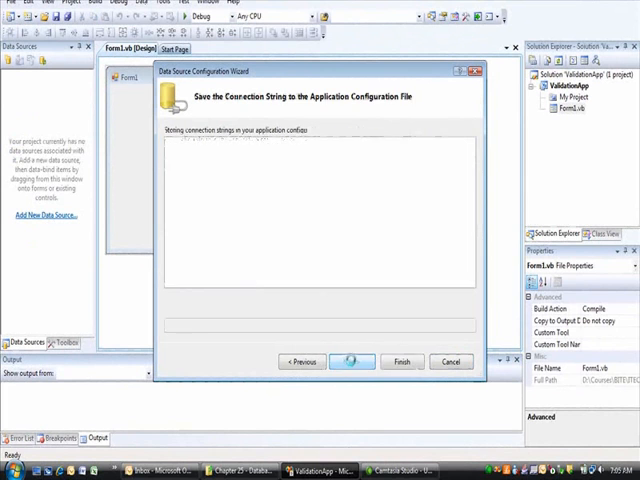
click(351, 361)
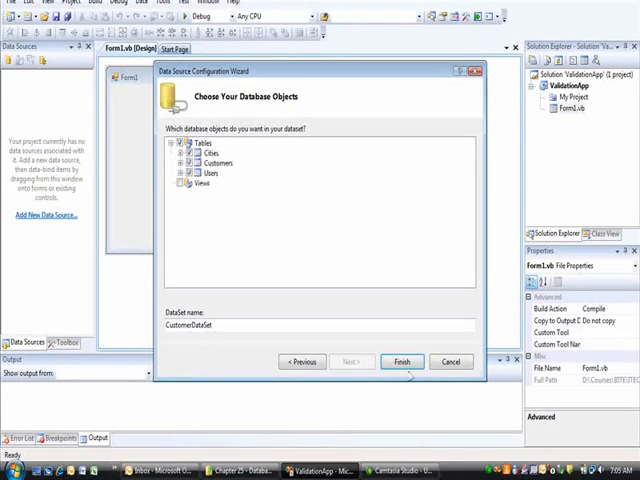
click(402, 361)
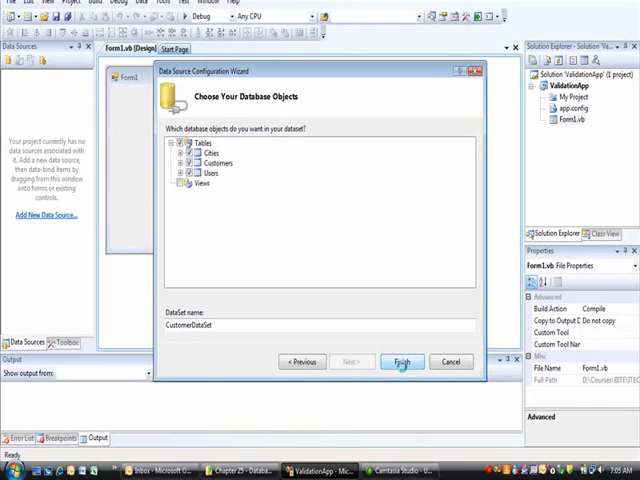
click(401, 361)
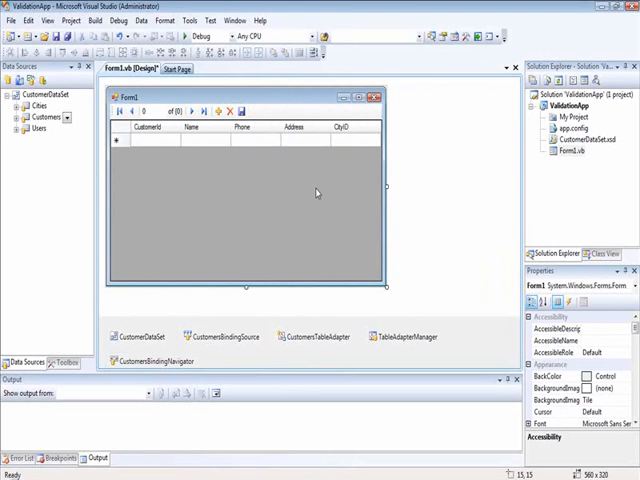
mouse_move(342, 138)
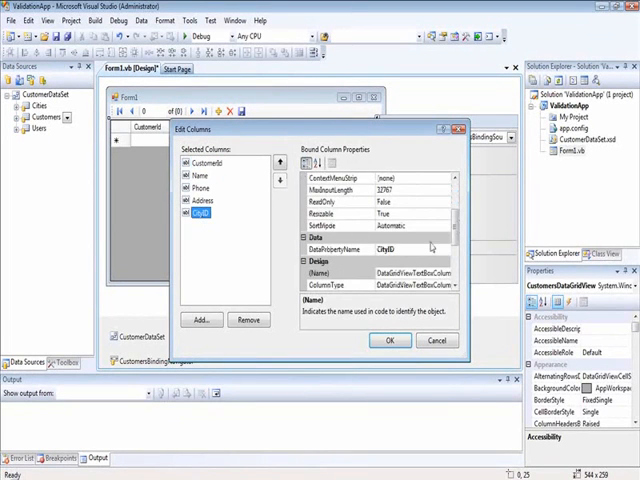
Make CityID a ComboBox column from Cities, displaying City, valued by CityID, headed City
scroll(down, 3)
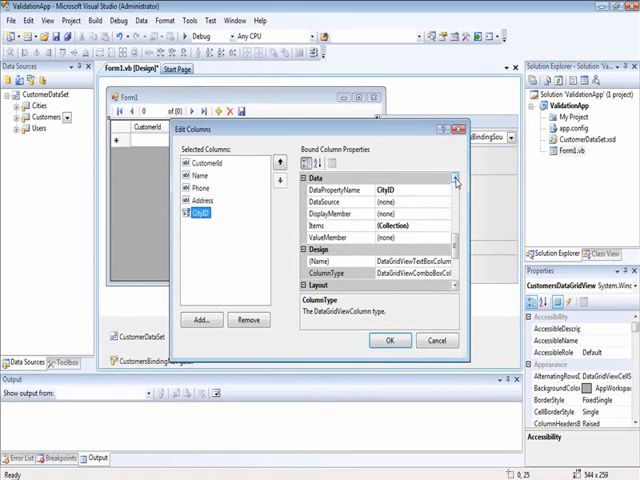
click(446, 202)
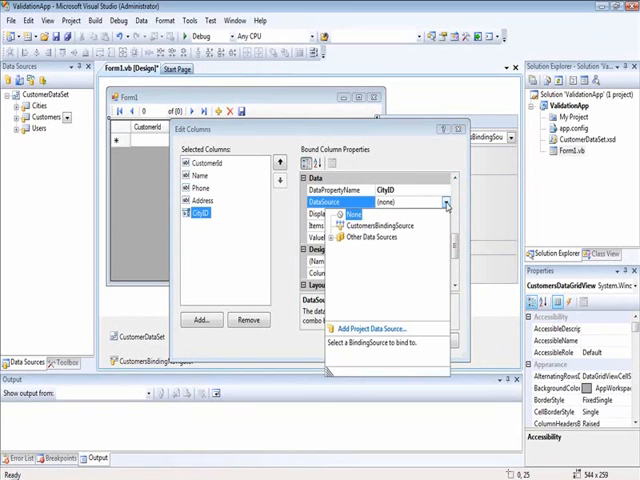
mouse_move(343, 250)
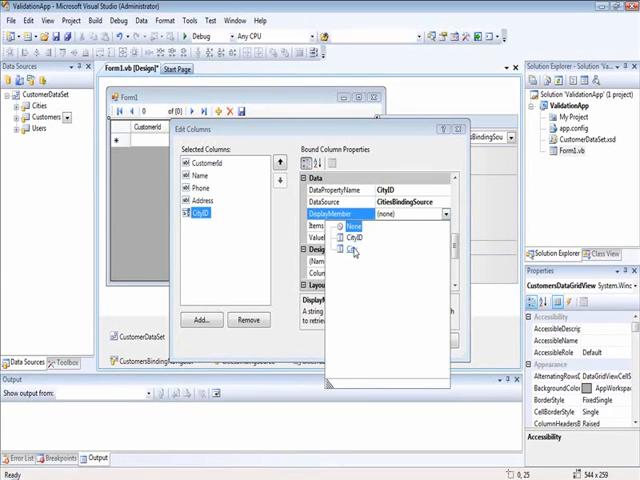
click(351, 238)
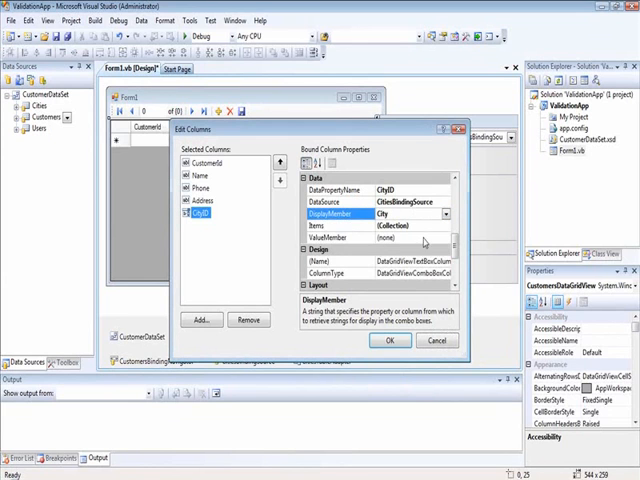
click(444, 237)
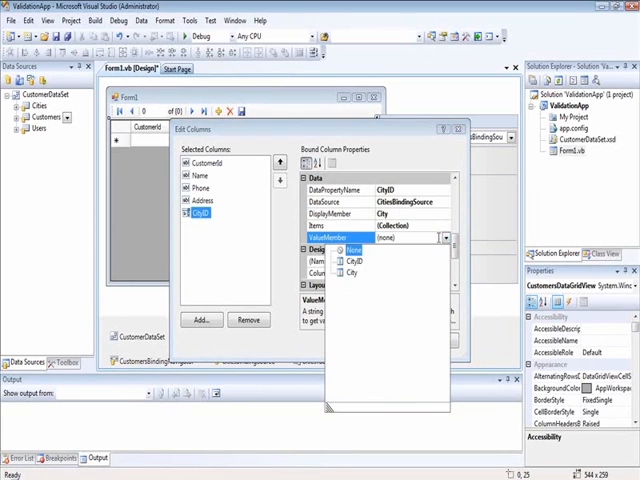
click(355, 261)
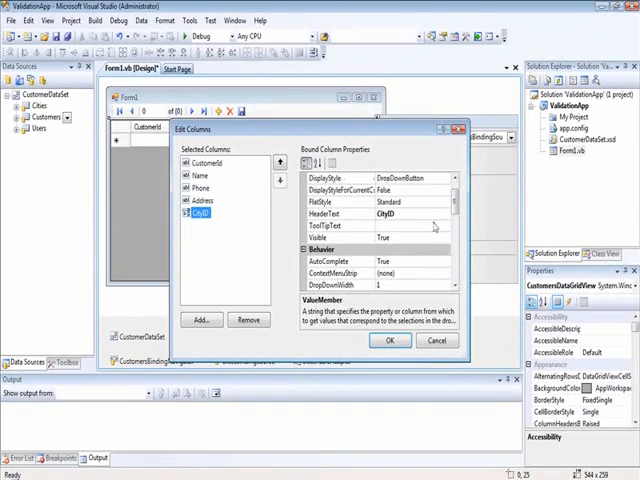
click(325, 212)
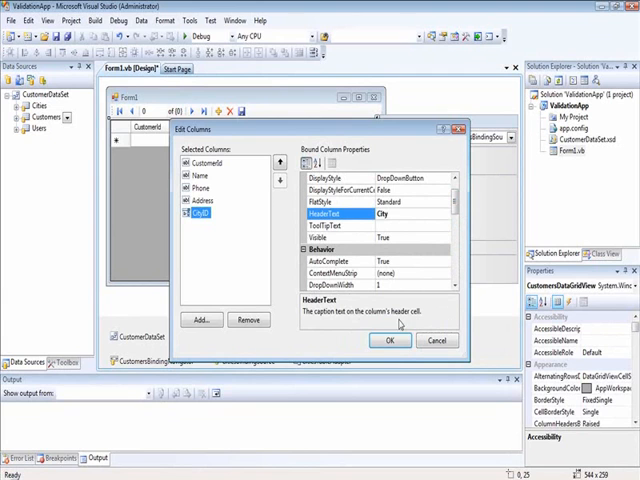
click(389, 340)
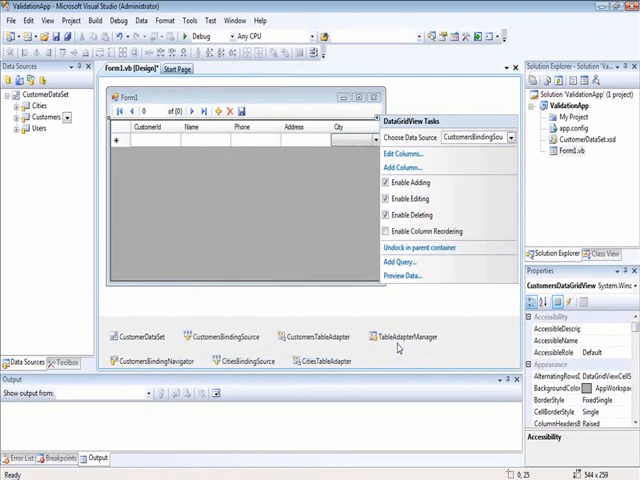
Run ValidationApp, blank customer 10's Name cell, move to another row, and close the form
click(363, 197)
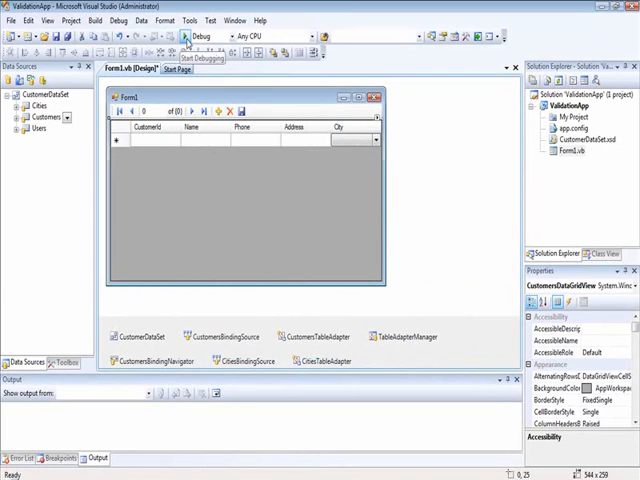
click(183, 35)
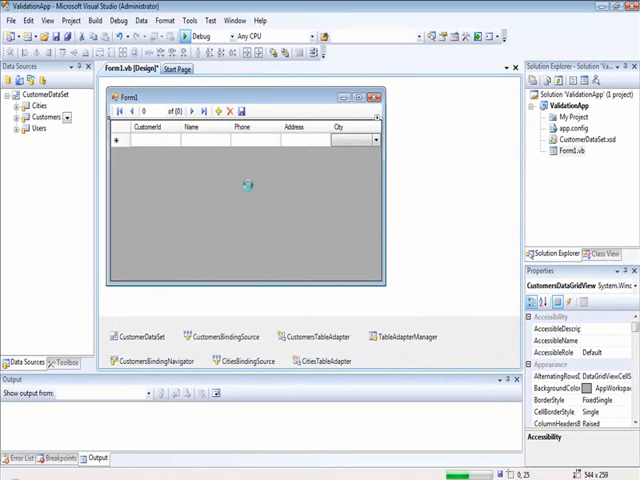
click(186, 34)
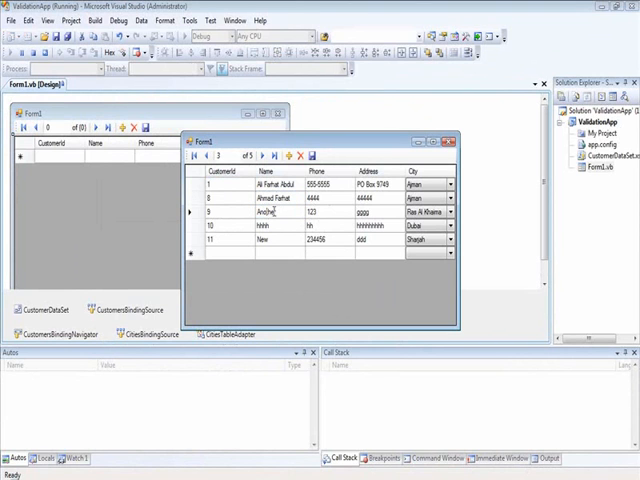
click(330, 213)
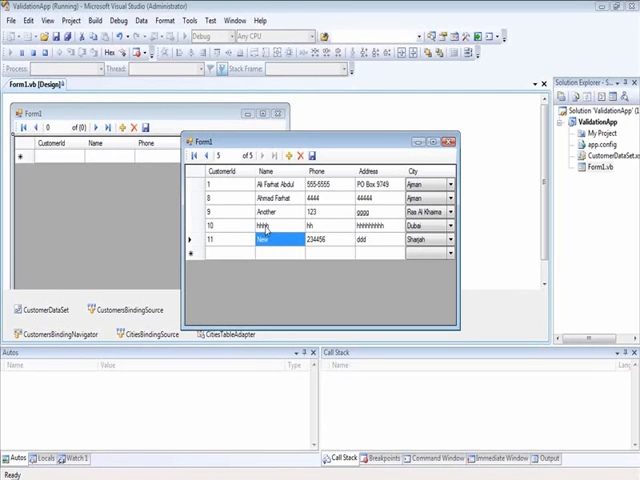
click(265, 226)
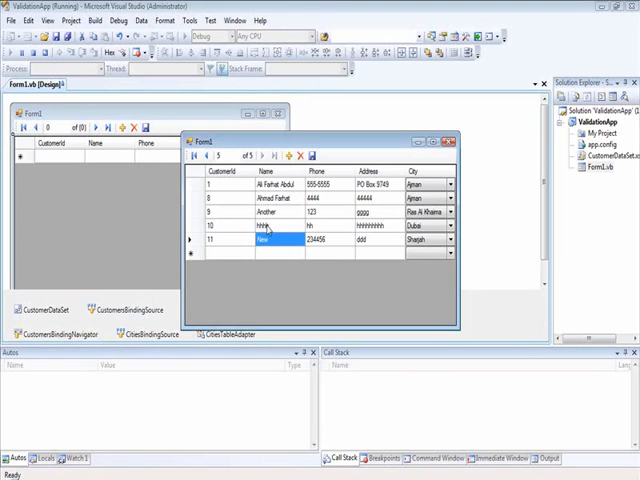
mouse_move(318, 230)
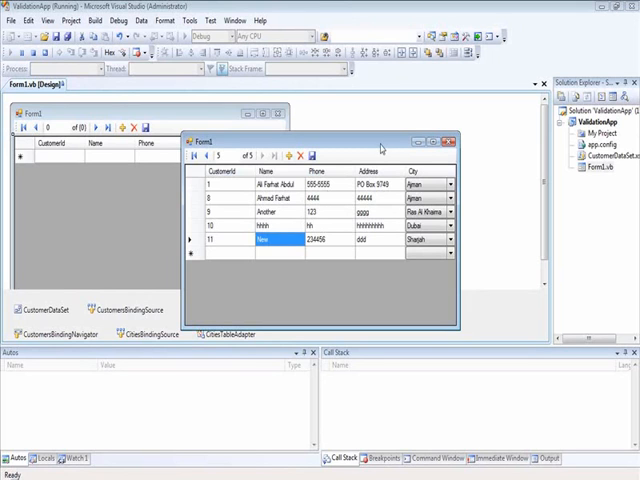
mouse_move(388, 191)
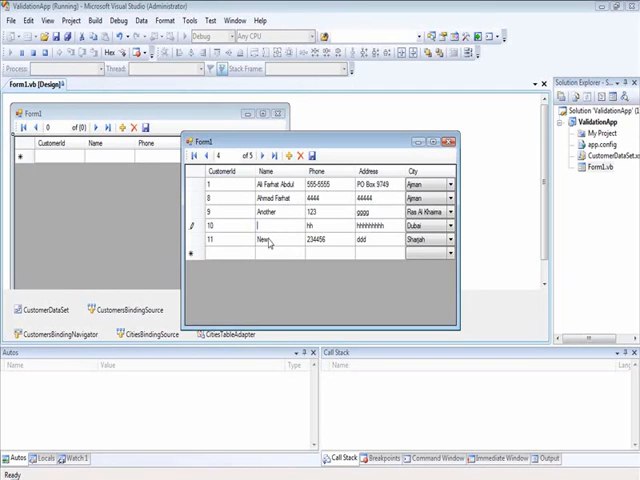
click(310, 156)
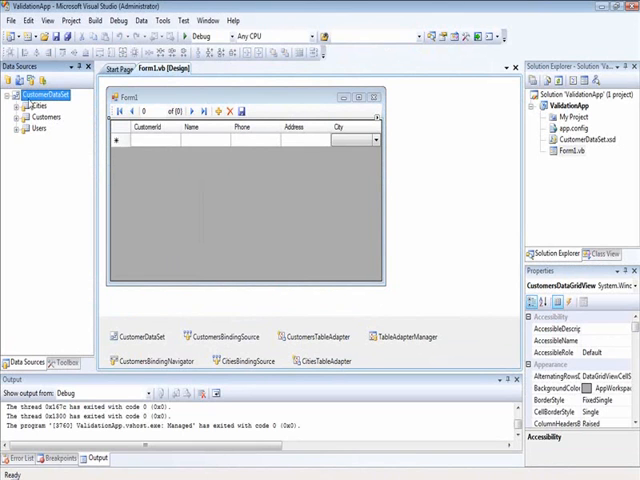
mouse_move(48, 112)
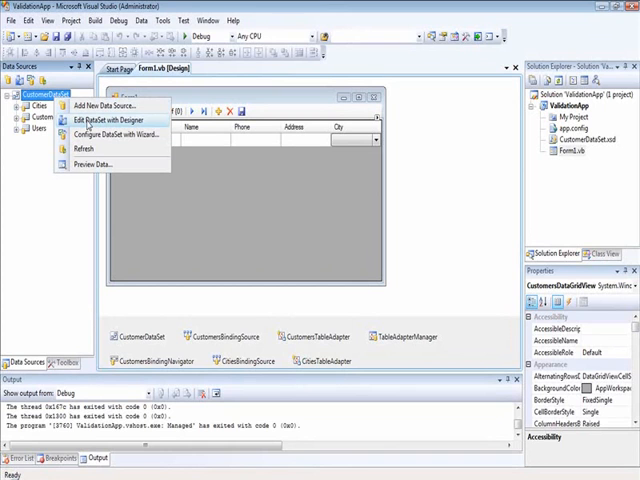
Open CustomerDataSet in the DataSet Designer and view the Customers table's code
click(98, 120)
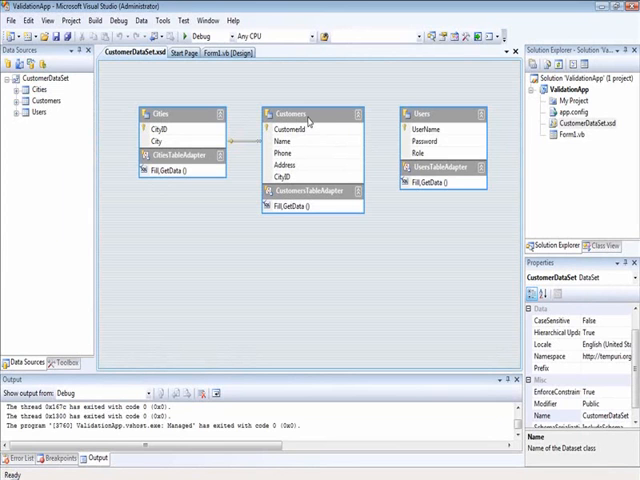
mouse_move(293, 139)
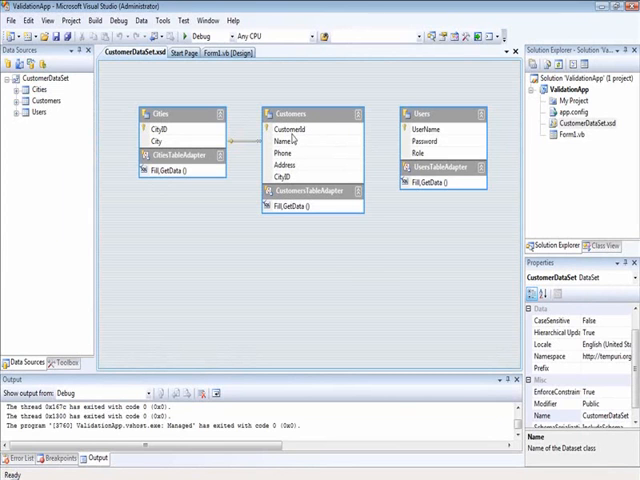
right_click(290, 113)
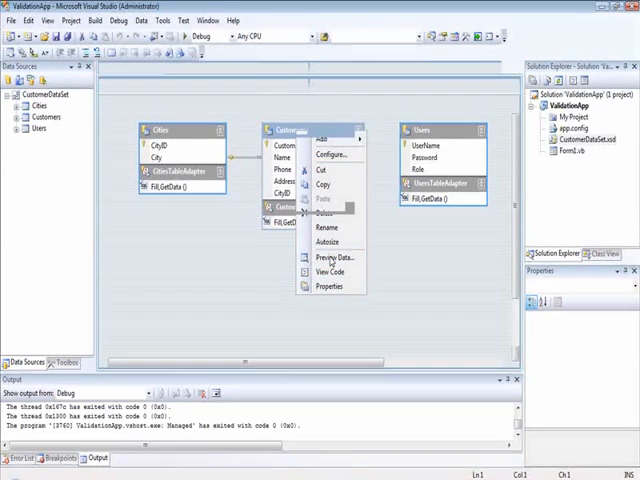
click(330, 272)
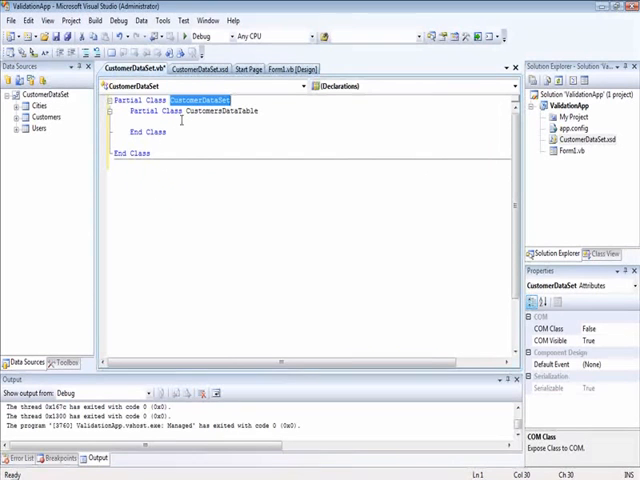
Generate the ColumnChanged handler from the CustomersDataTable Events class dropdown
double_click(220, 111)
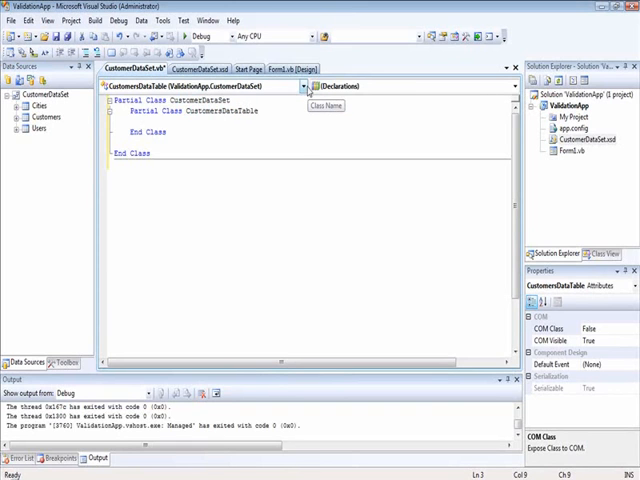
click(303, 86)
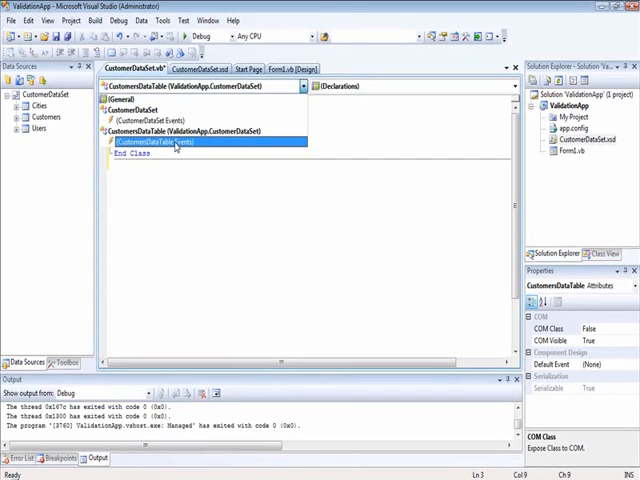
click(175, 143)
text(e)
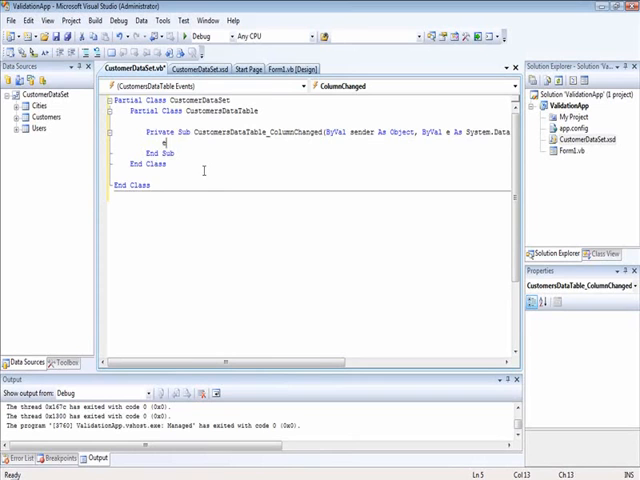
Declare 'Dim row As CustomersRow' in the handler and assign 'row = e.Row'
text(.)
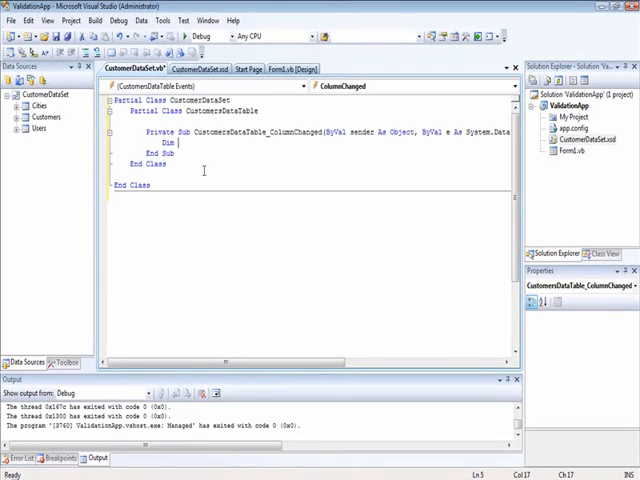
text(row as)
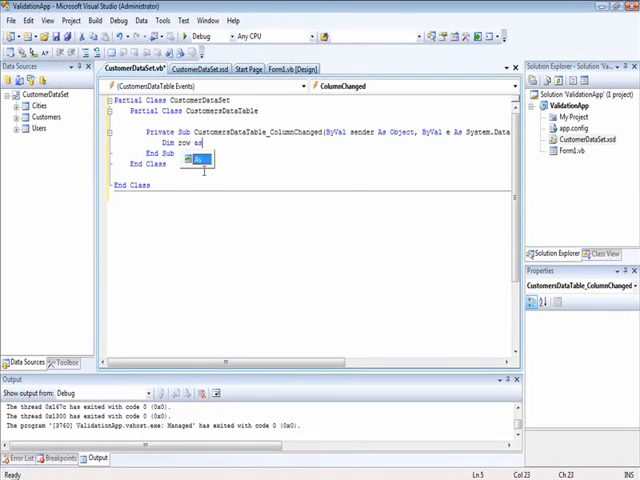
text(cus)
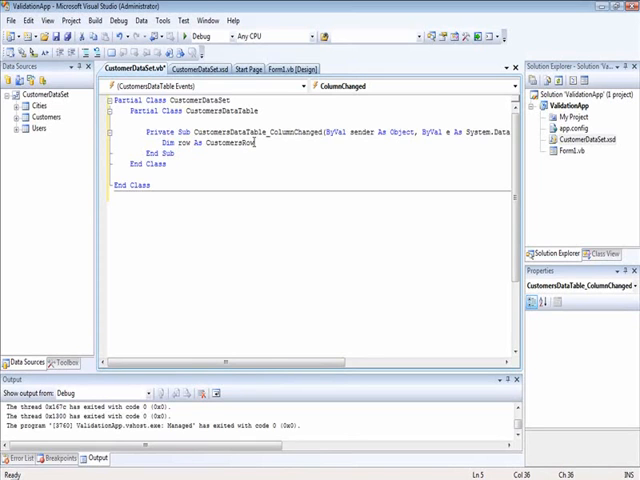
text(row)
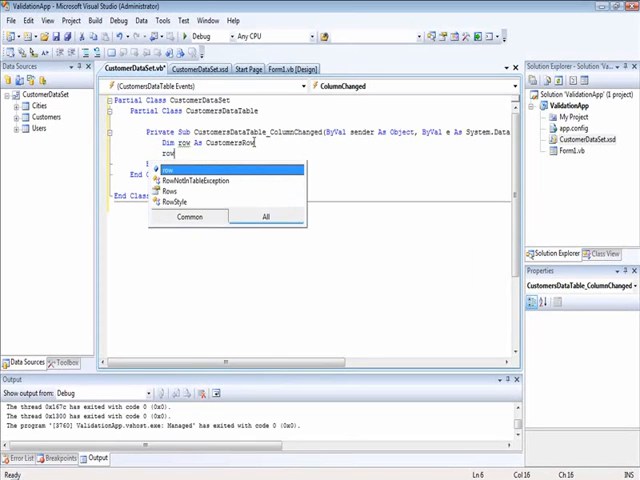
text(.)
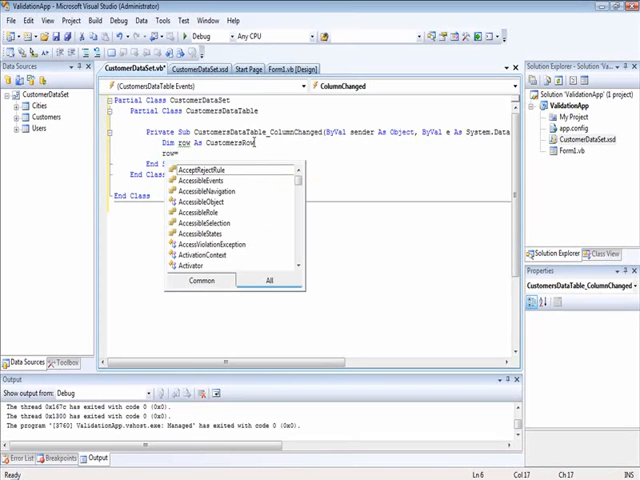
text(e)
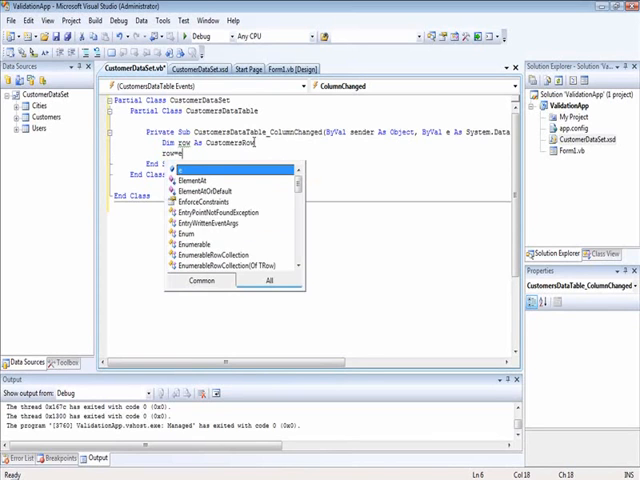
text(e)
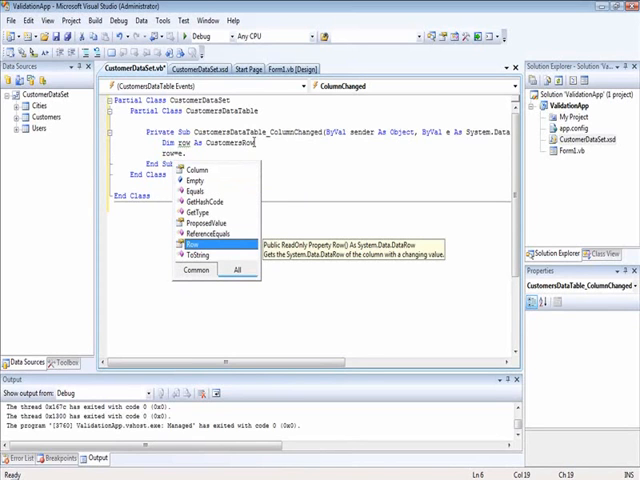
text(Row)
text(If o)
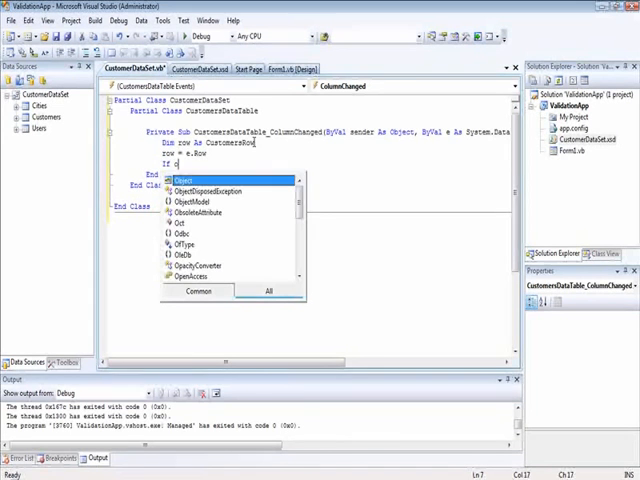
Start the null-name check with 'If row.IsNull("Name") OrElse' on a new line
text(row.IsNull)
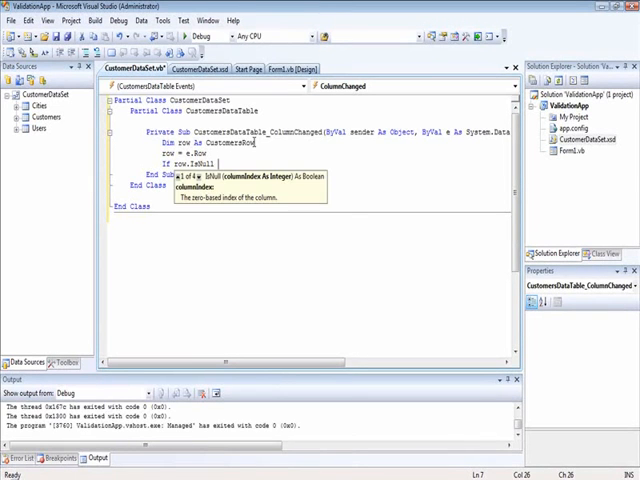
text(()
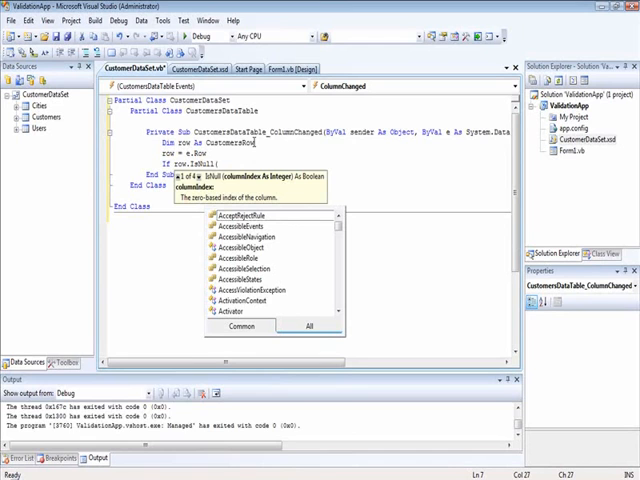
text(()
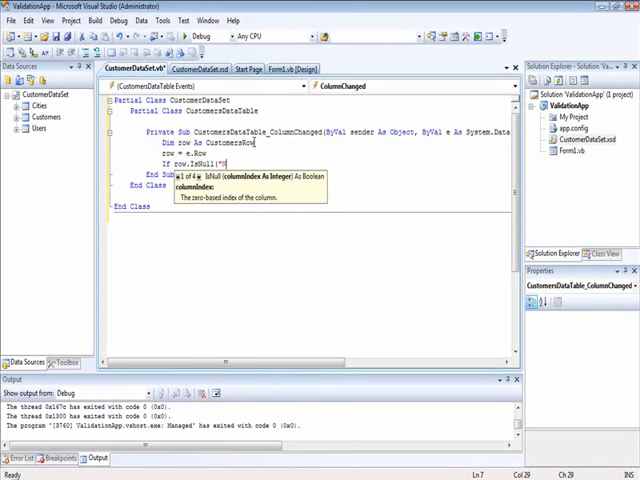
text(Name")
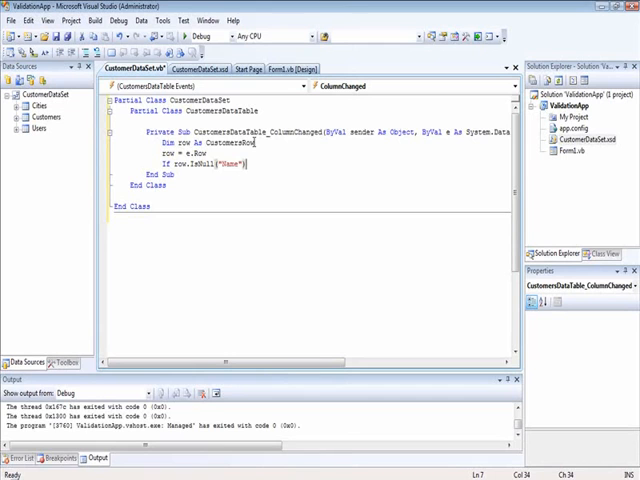
text(orelse)
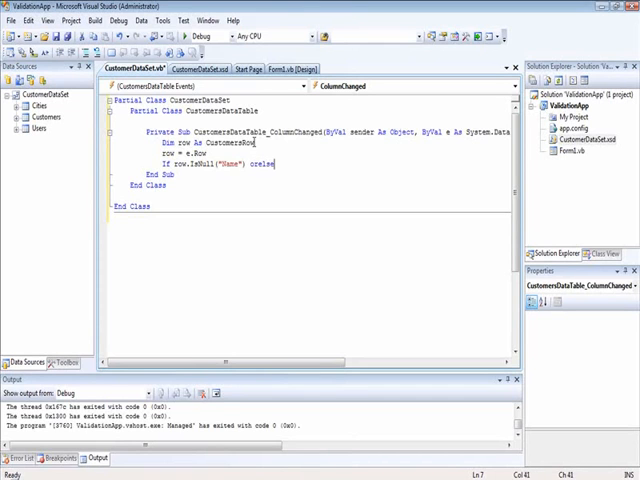